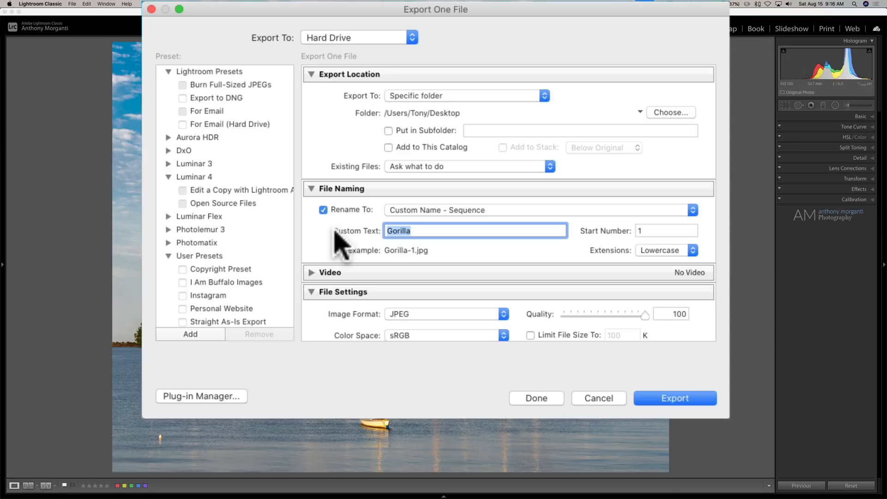
Export the sailboat photo as 'Not Resized-300', unresized at 300 ppi.
text(Not Resized)
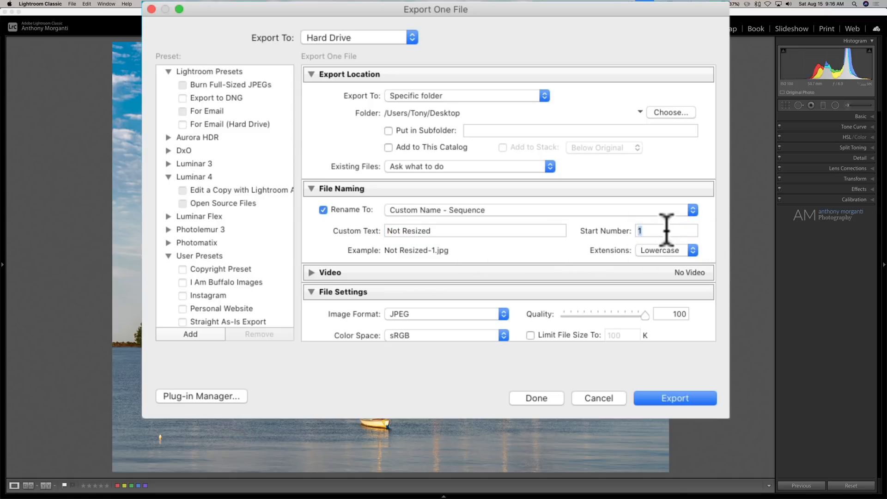
click(665, 230)
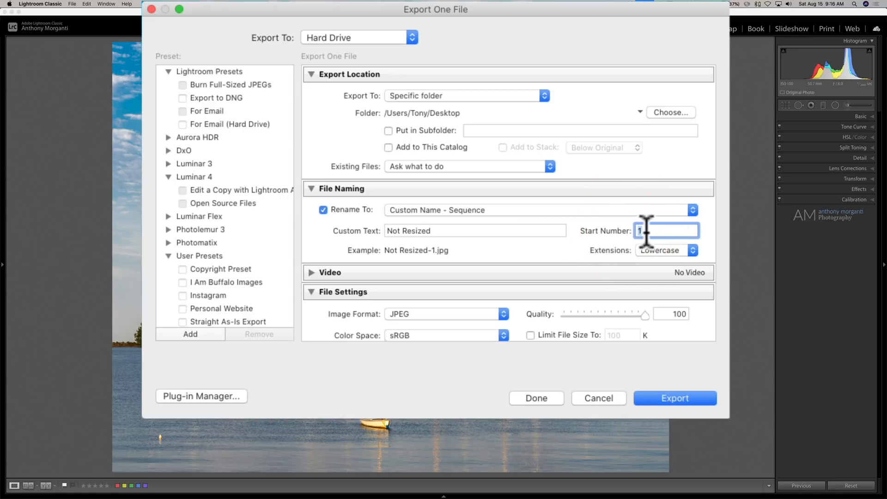
mouse_move(580, 260)
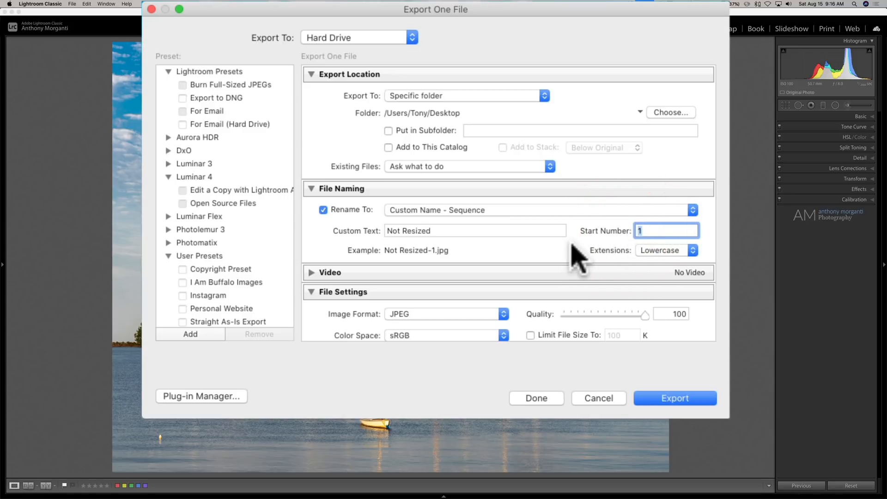
mouse_move(592, 261)
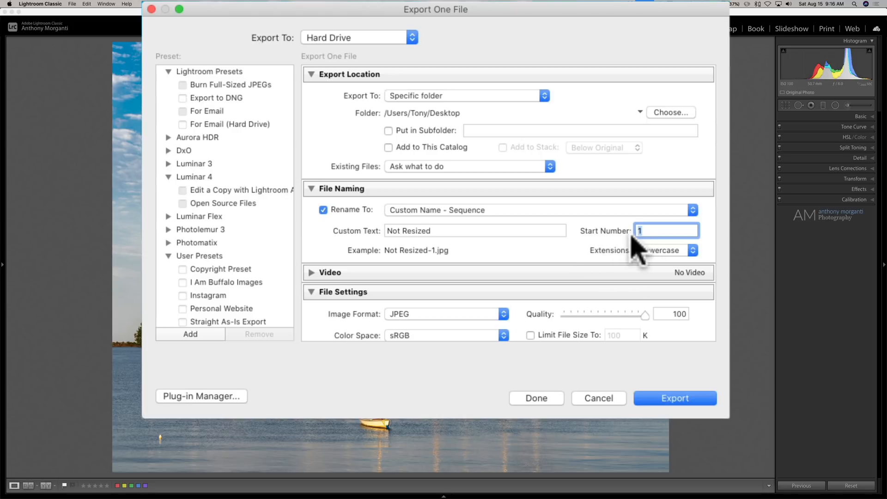
text(300)
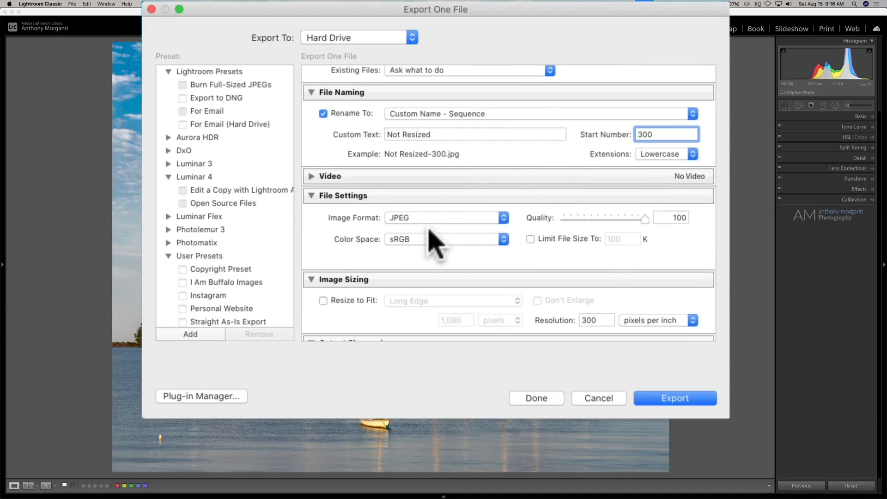
mouse_move(484, 252)
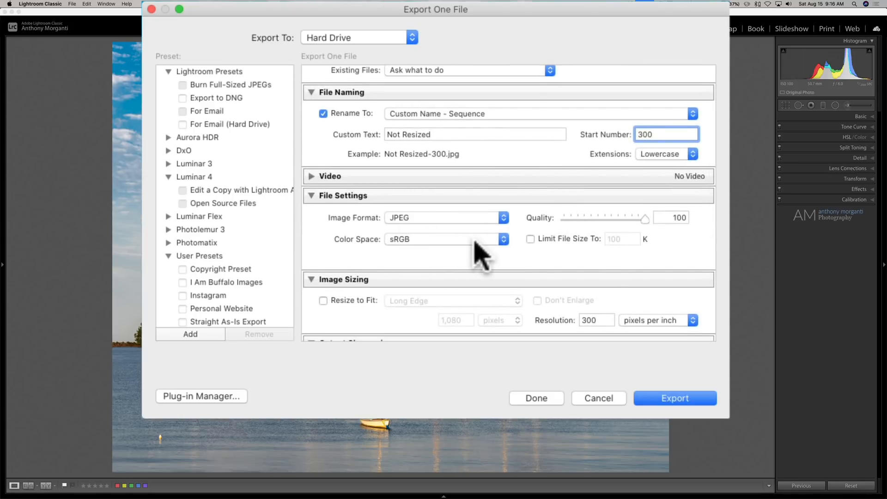
scroll(down, 3)
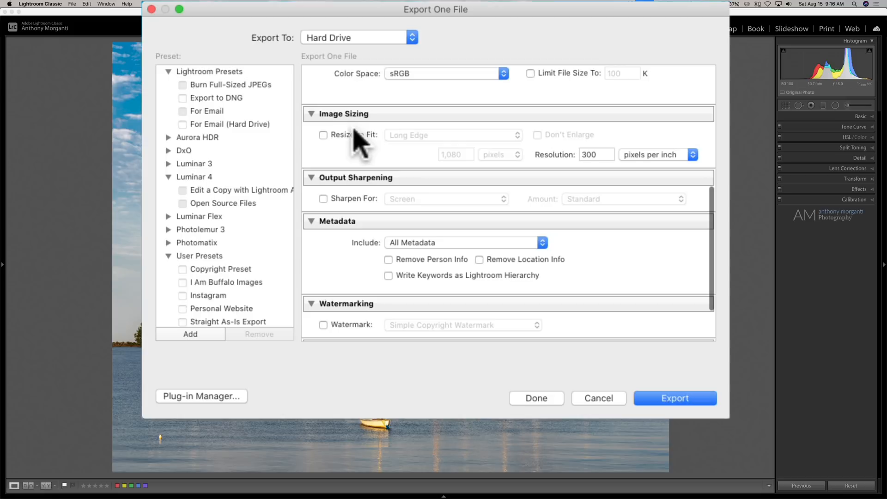
mouse_move(650, 176)
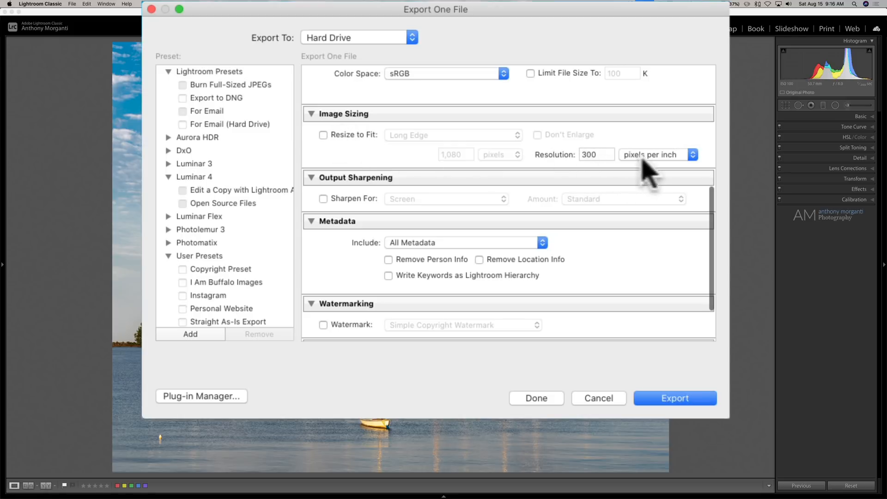
mouse_move(520, 142)
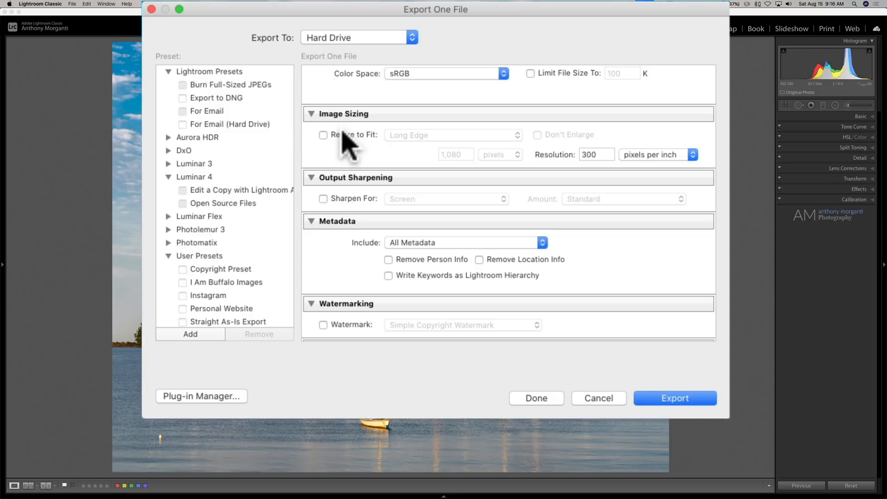
mouse_move(409, 141)
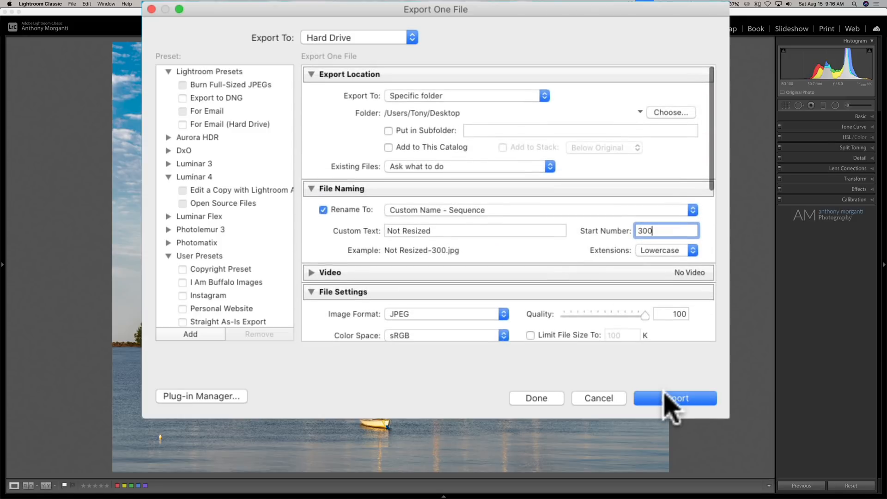
click(675, 398)
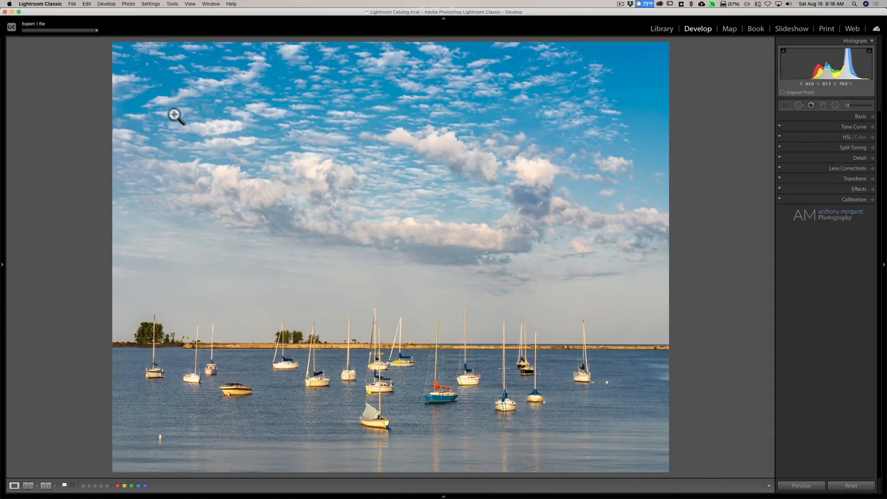
mouse_move(409, 168)
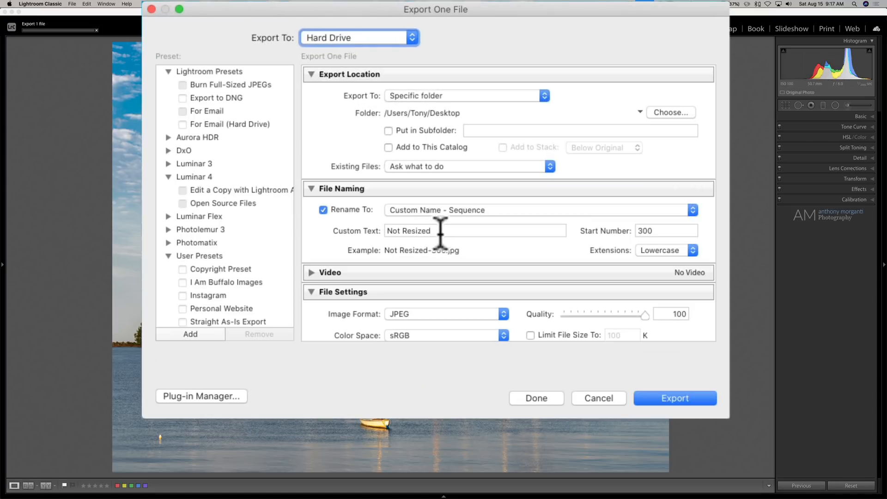
Re-export the unresized photo as 'Not Resized-1' with start number 1 and resolution 1 ppi.
click(666, 230)
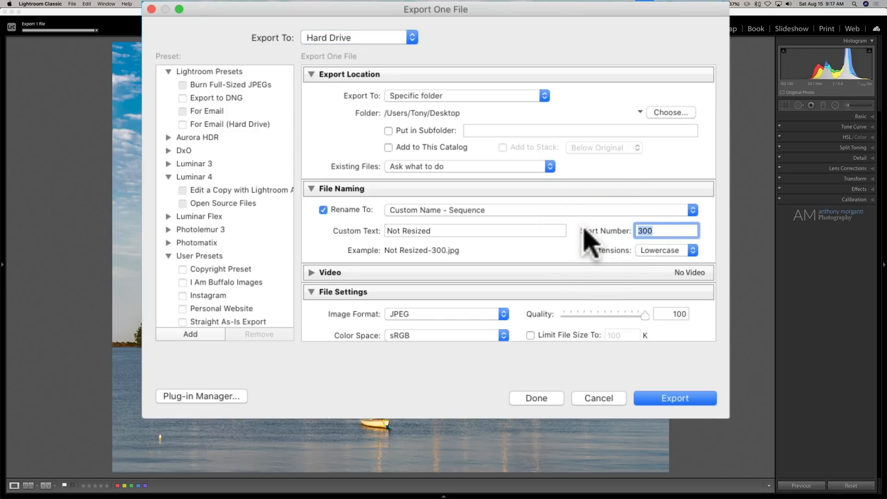
text(1)
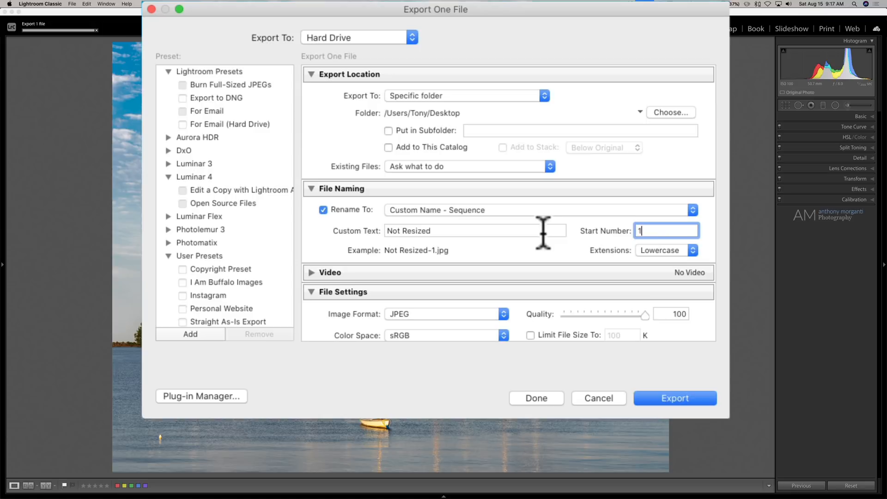
scroll(down, 3)
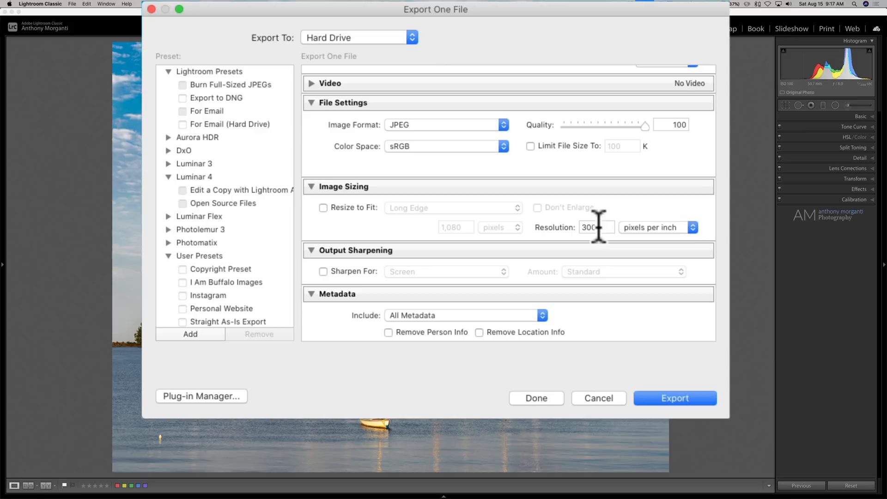
click(595, 226)
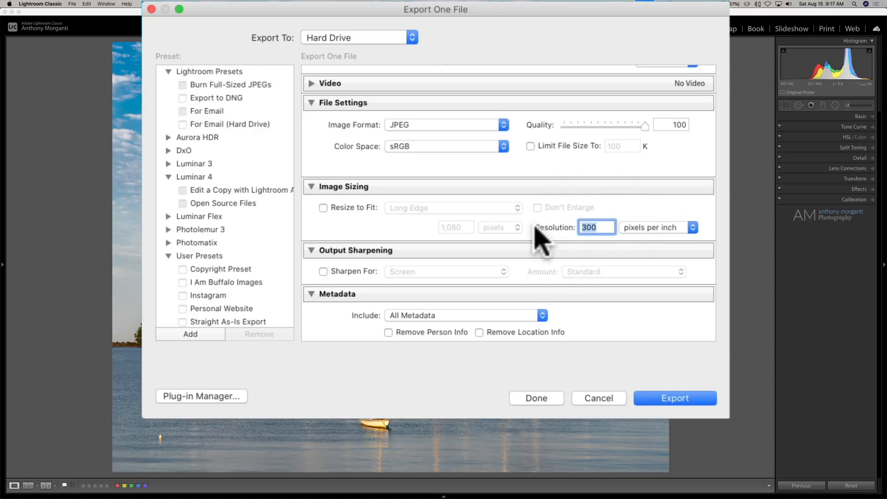
text(1)
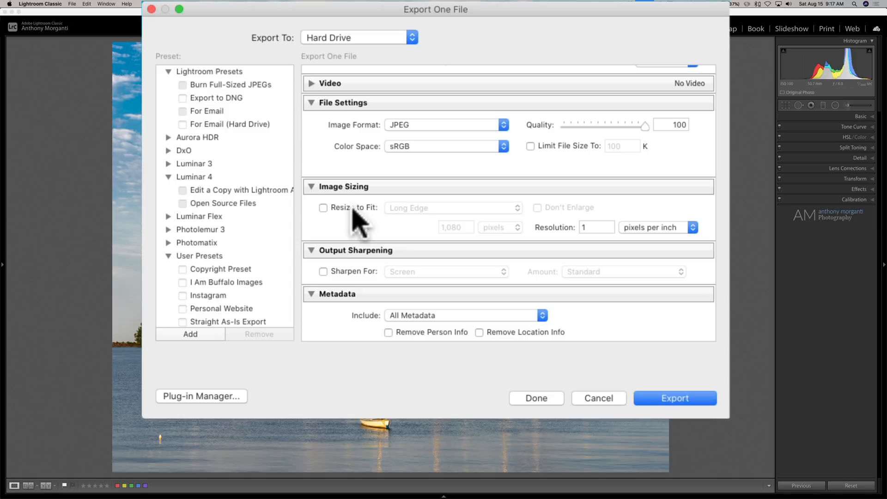
scroll(down, 3)
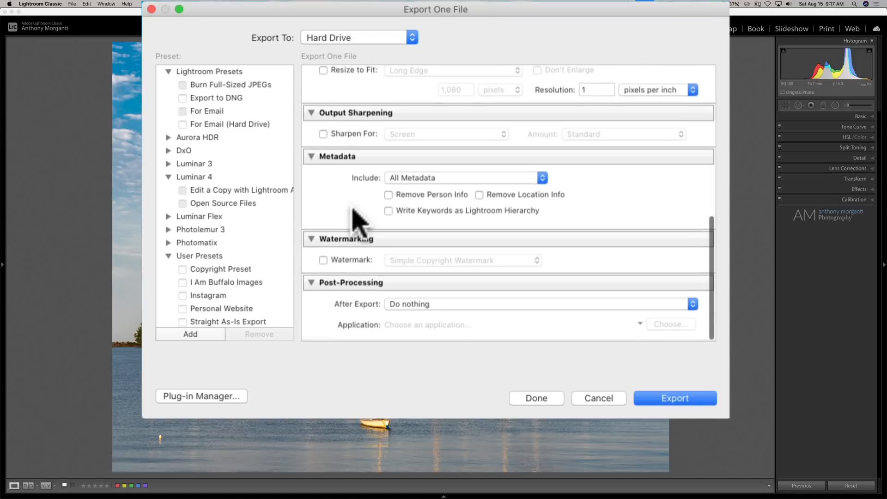
click(675, 398)
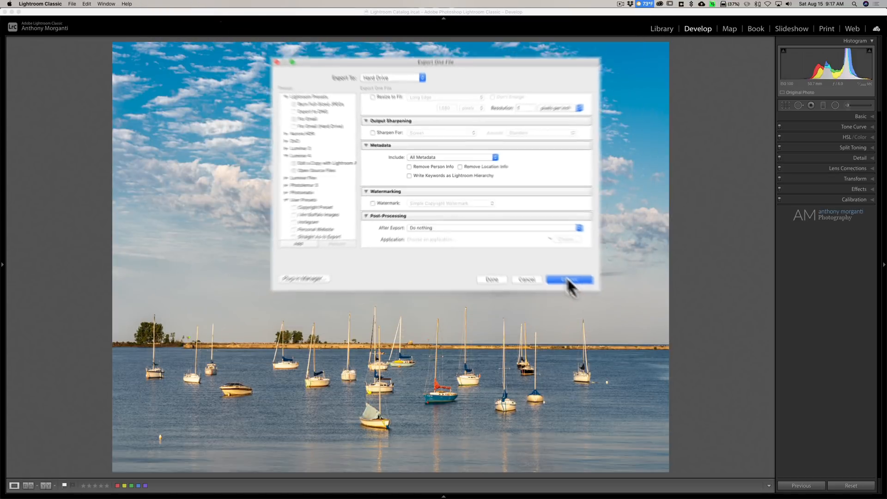
Hide Lightroom to reveal Not Resized-300.jpg and Not Resized-1.jpg on the desktop.
click(568, 280)
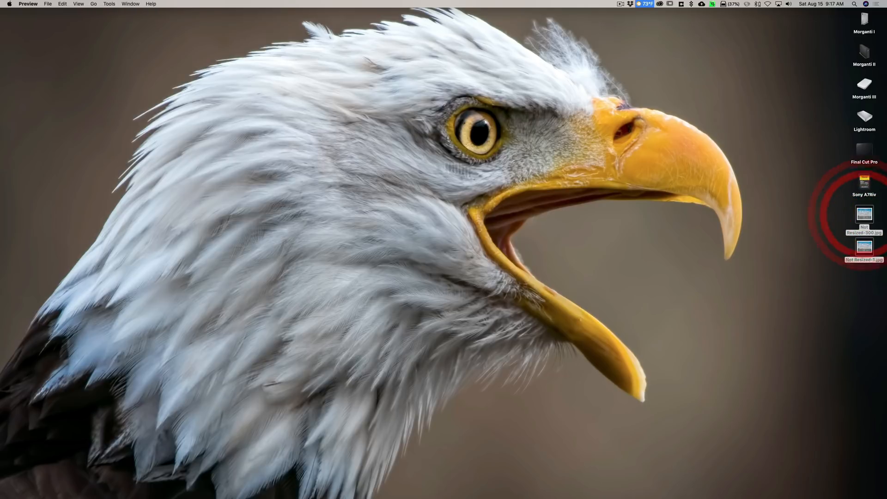
Open both exports in Preview and switch between Not Resized-1 and Not Resized-300.
double_click(864, 214)
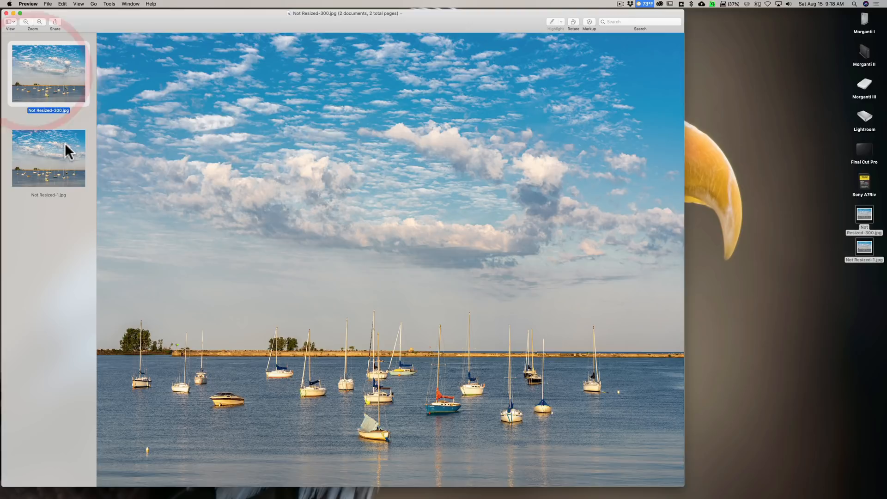
click(48, 157)
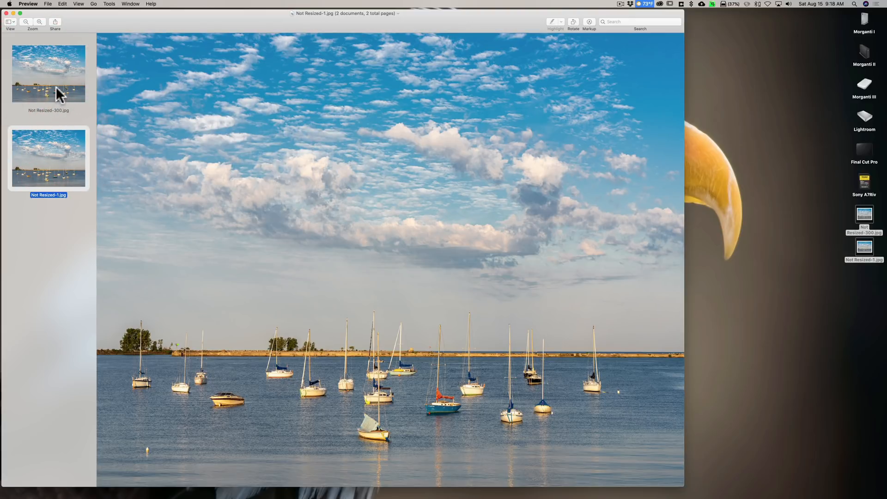
click(48, 72)
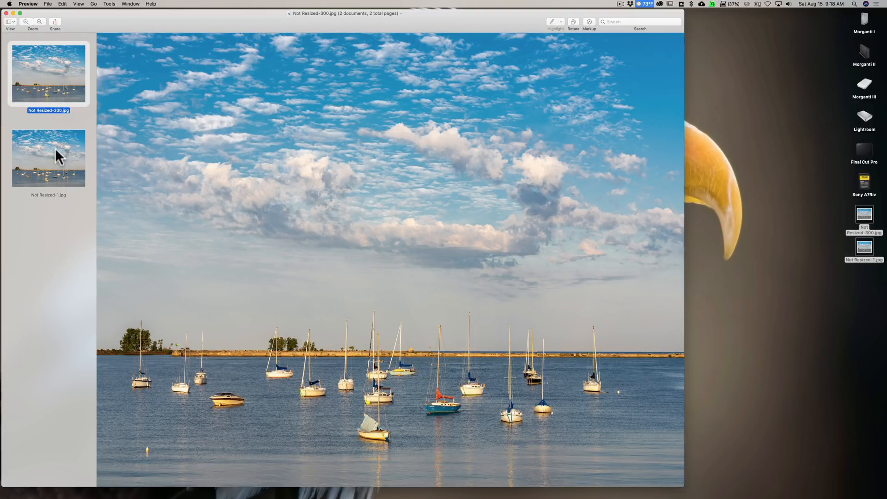
click(48, 158)
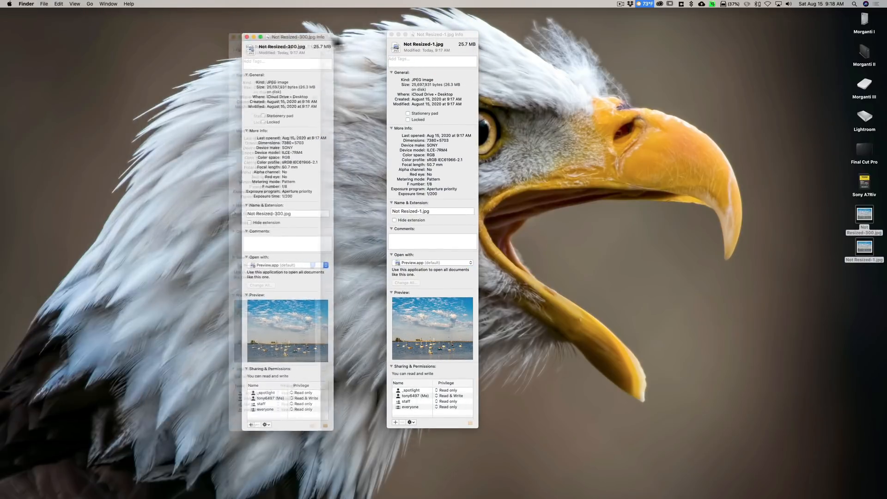
Move a Get Info window beside the other to compare dimensions and file size.
drag(287, 37, 349, 34)
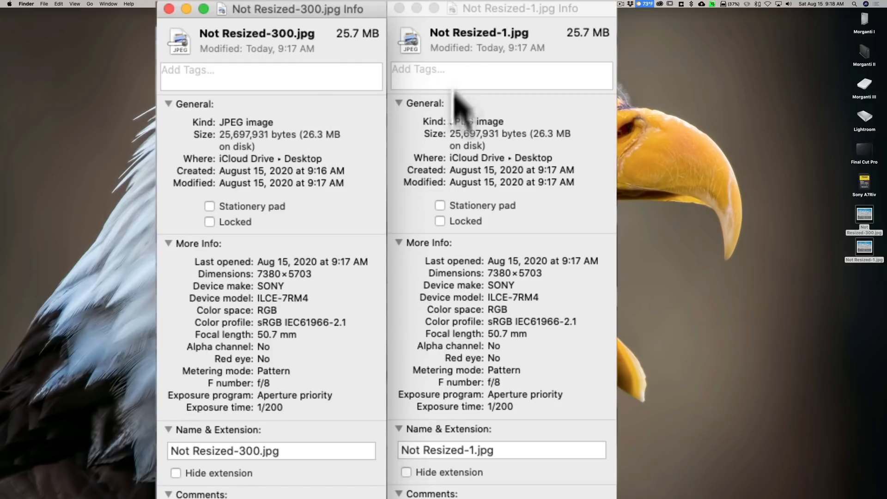
mouse_move(549, 158)
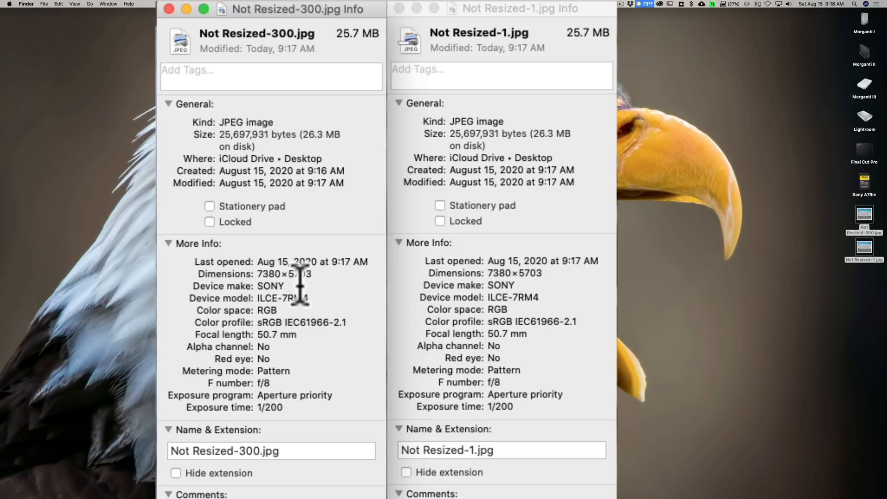
mouse_move(510, 294)
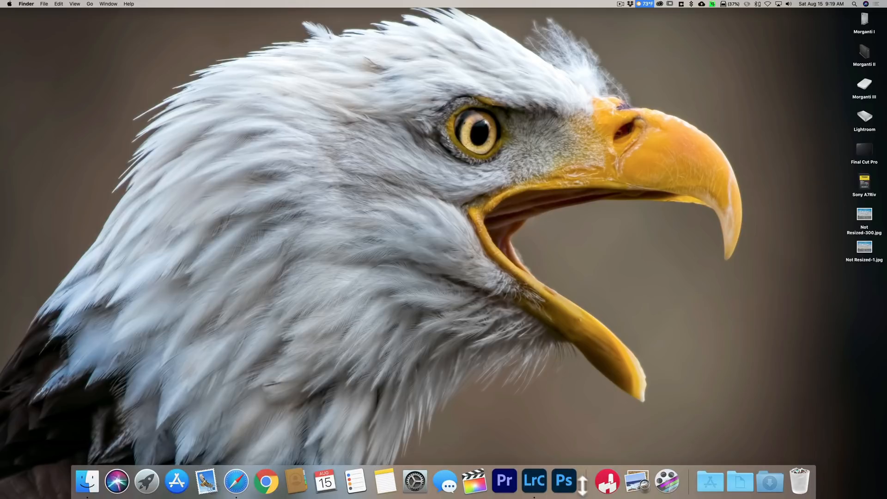
Switch back to Lightroom Classic from the Dock.
click(533, 482)
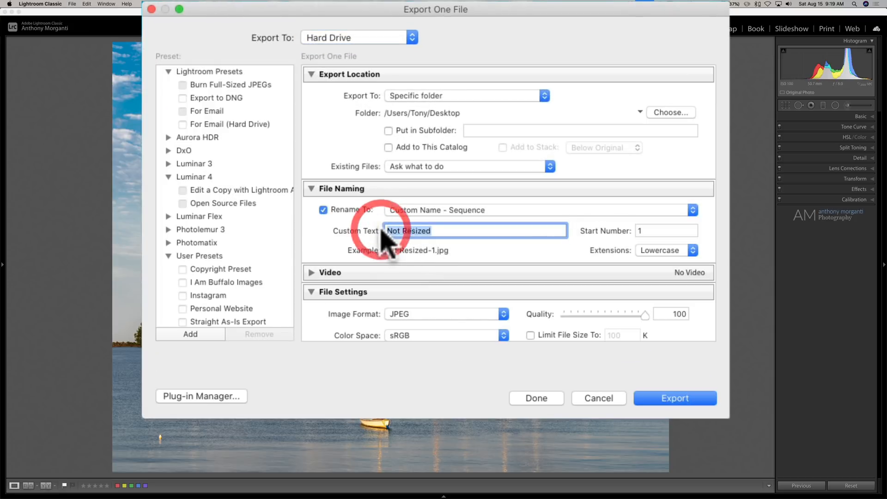
Export the photo as 'Resize to Pixels-1', fit to a 1,080-pixel long edge at 1 ppi.
text(Re)
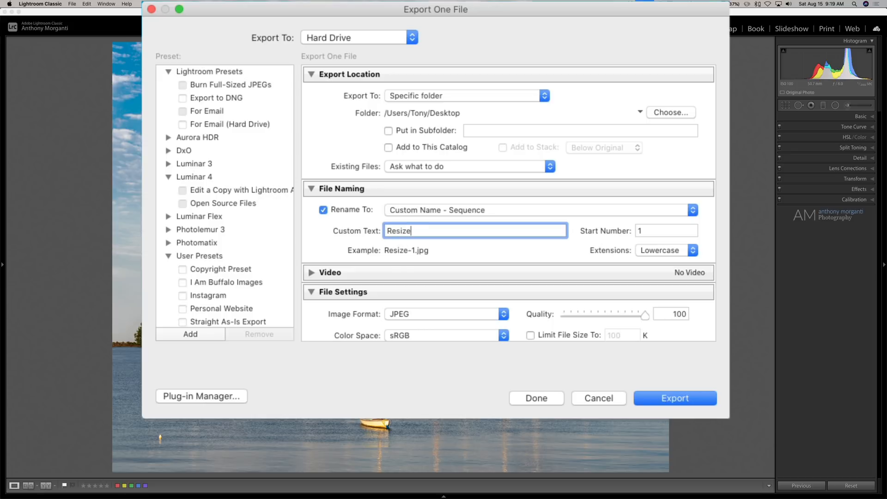
text(" ")
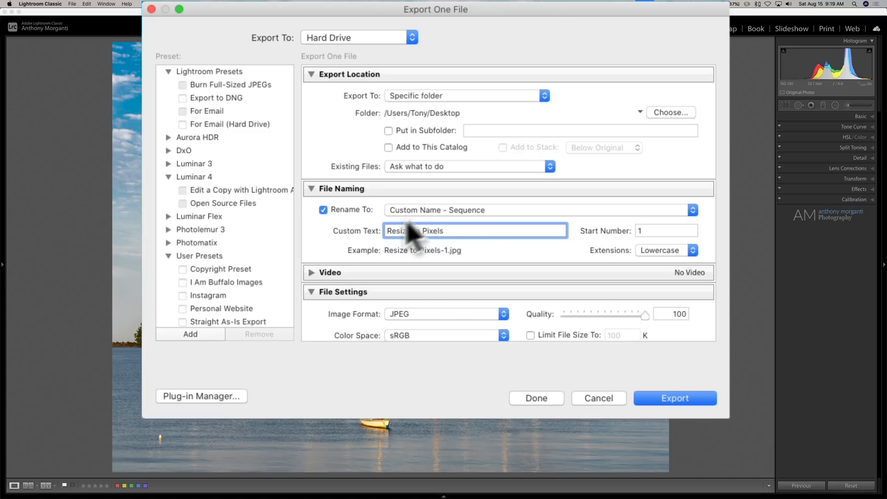
click(667, 230)
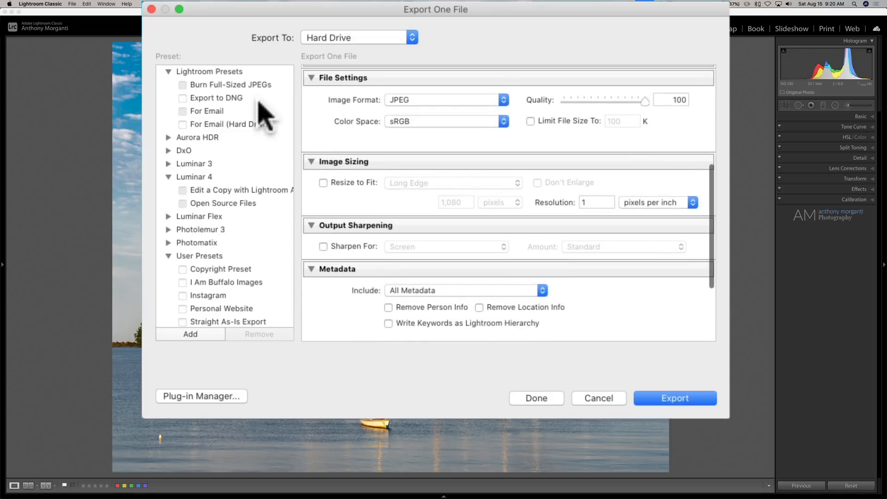
click(323, 182)
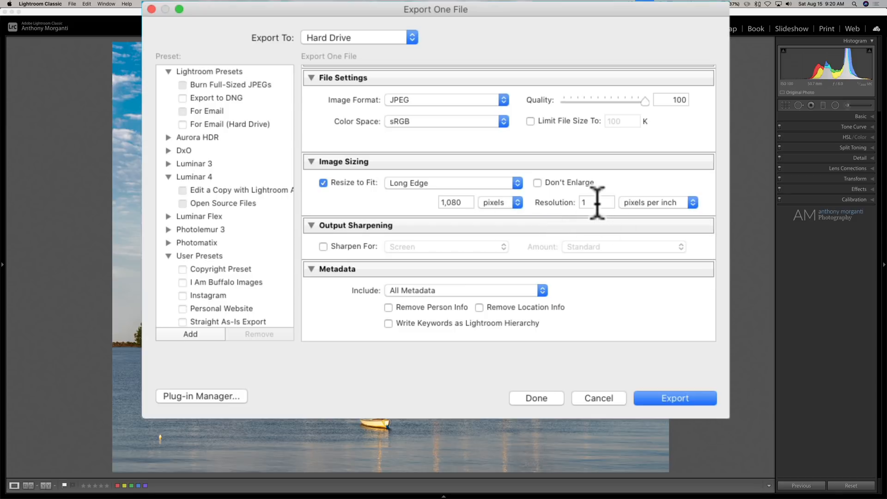
mouse_move(580, 227)
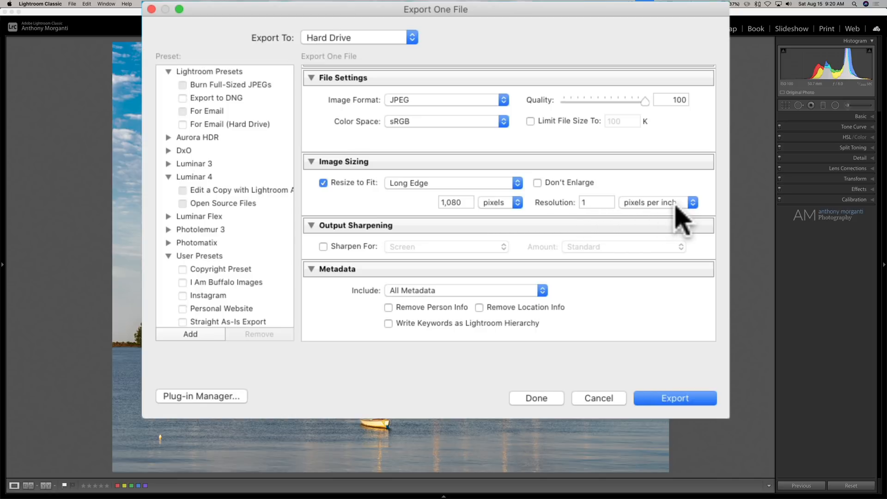
click(675, 398)
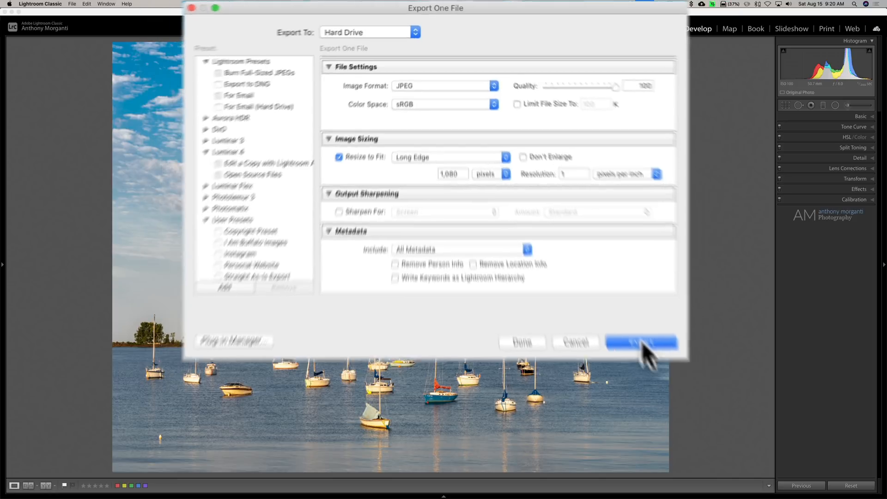
click(640, 342)
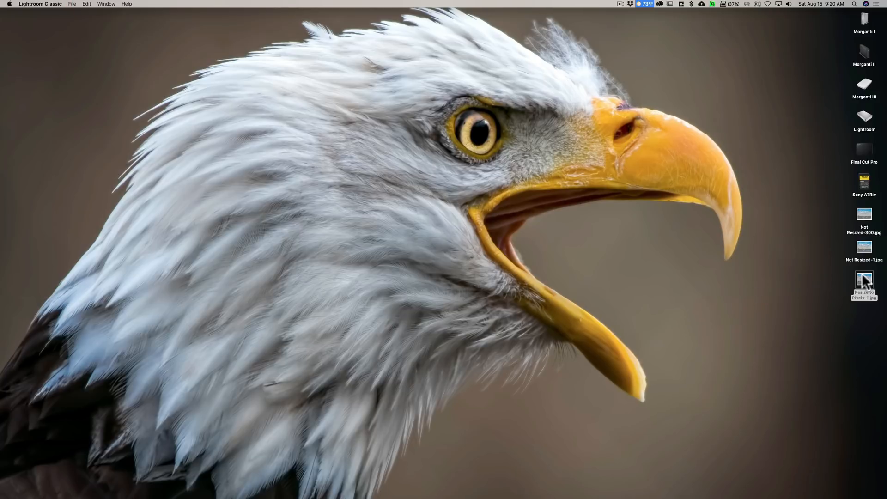
double_click(865, 281)
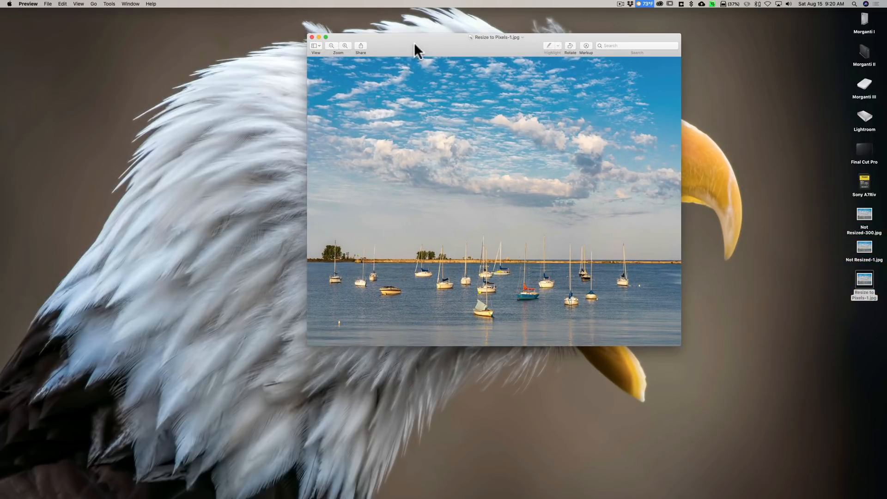
click(311, 38)
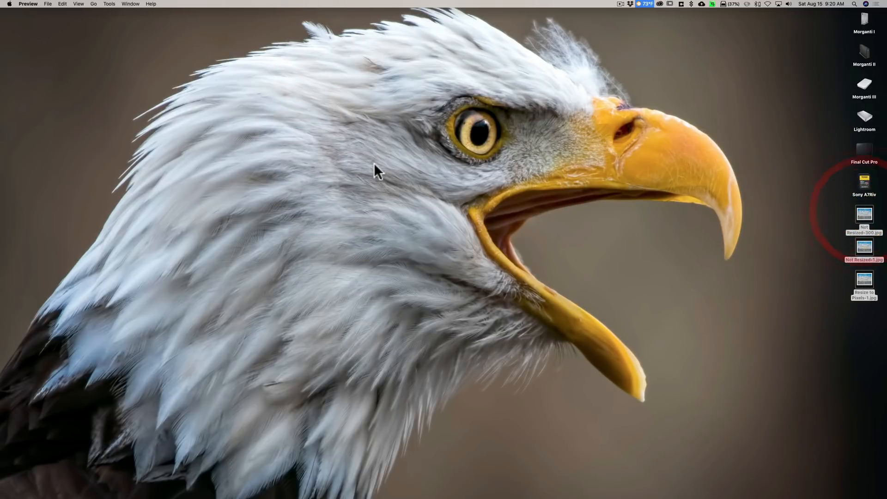
double_click(865, 214)
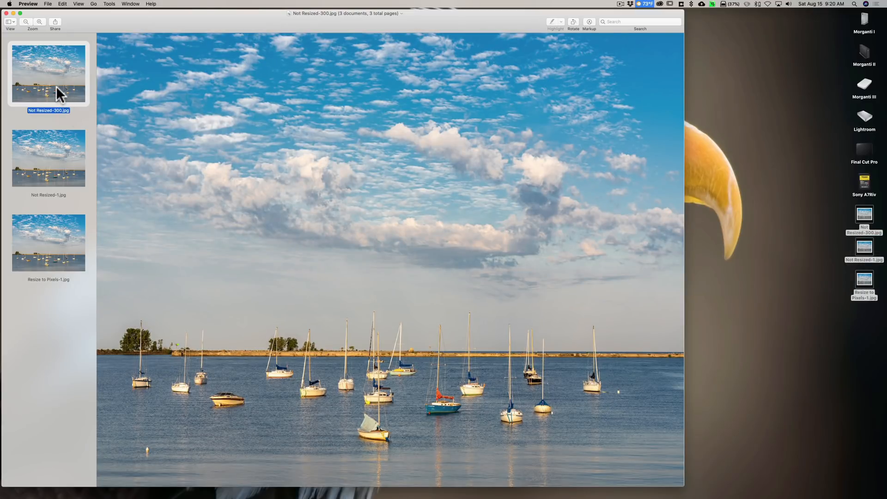
click(49, 158)
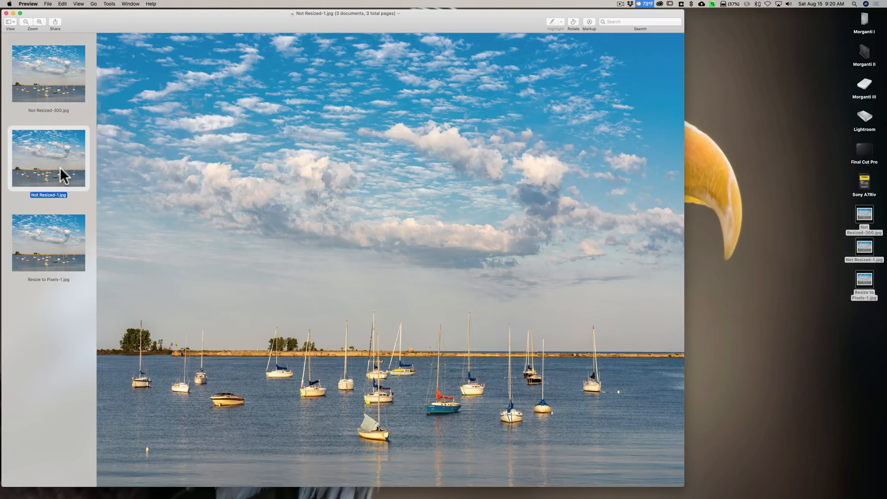
click(48, 242)
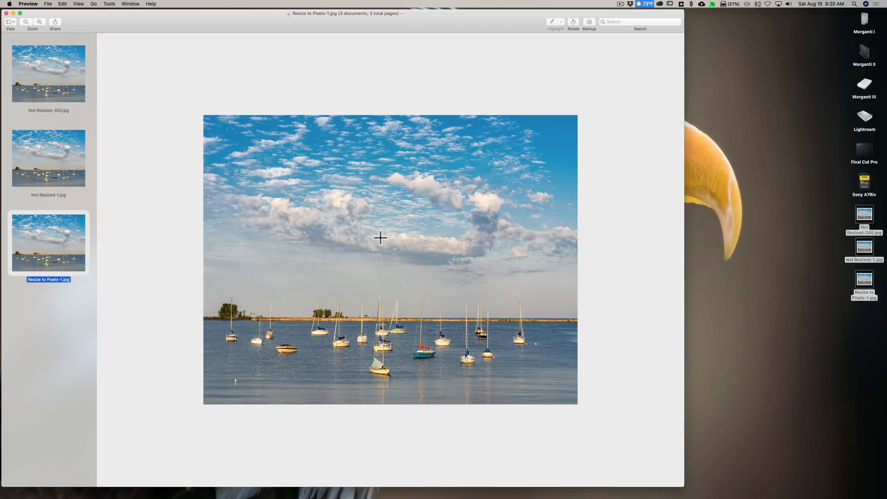
mouse_move(11, 17)
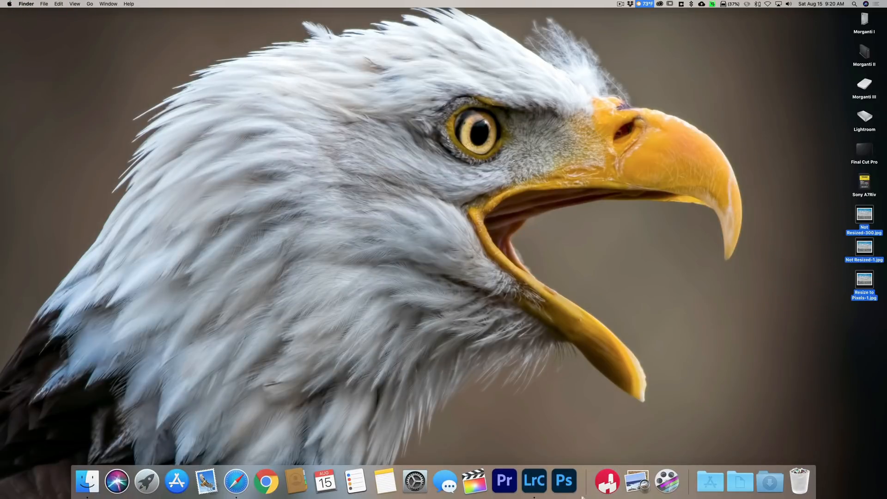
click(533, 481)
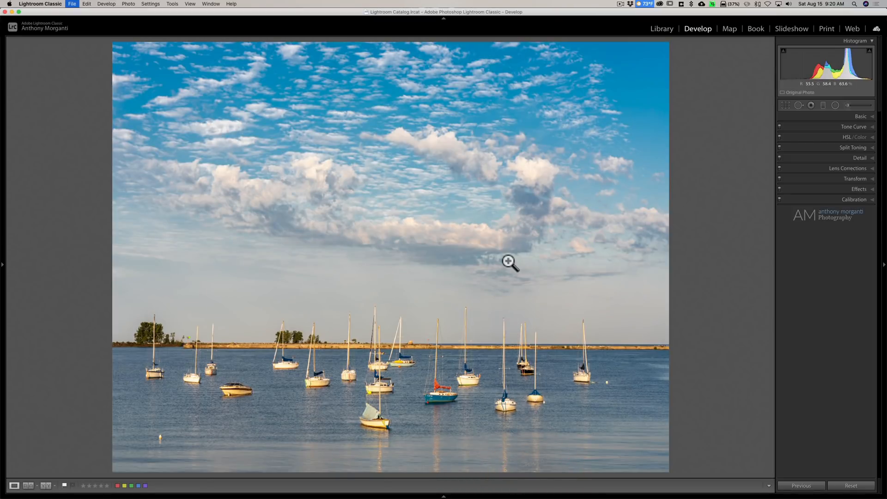
Set Resize to Fit to Width & Height dimensions of 11 × 8.5 inches.
click(72, 3)
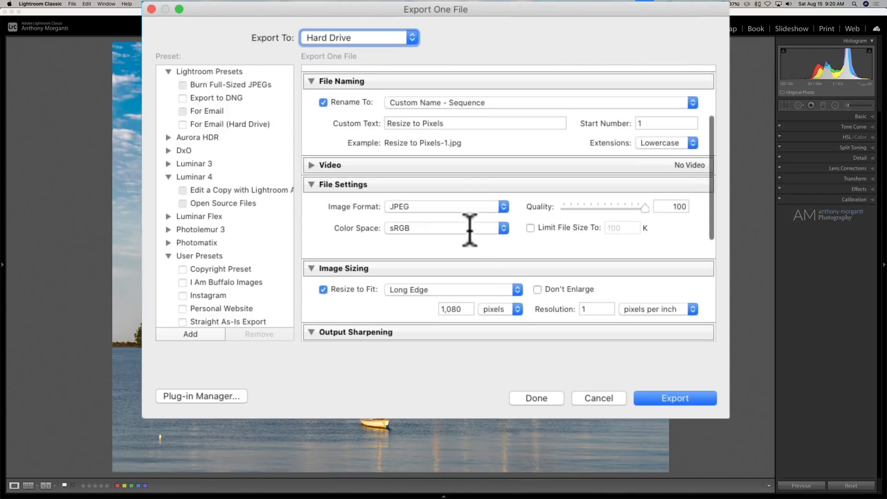
scroll(down, 3)
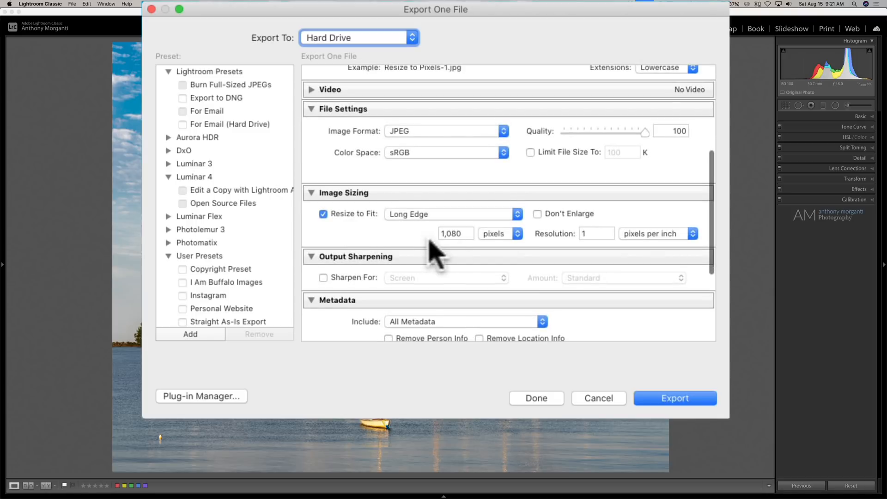
click(500, 233)
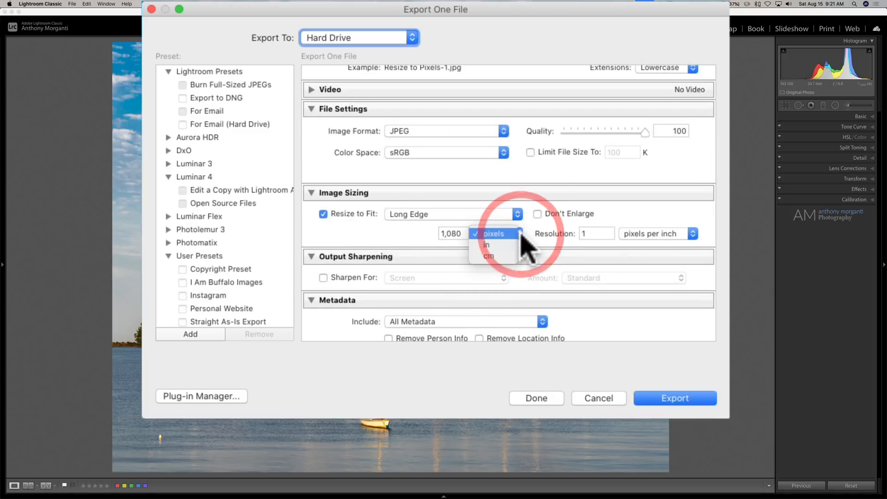
click(486, 245)
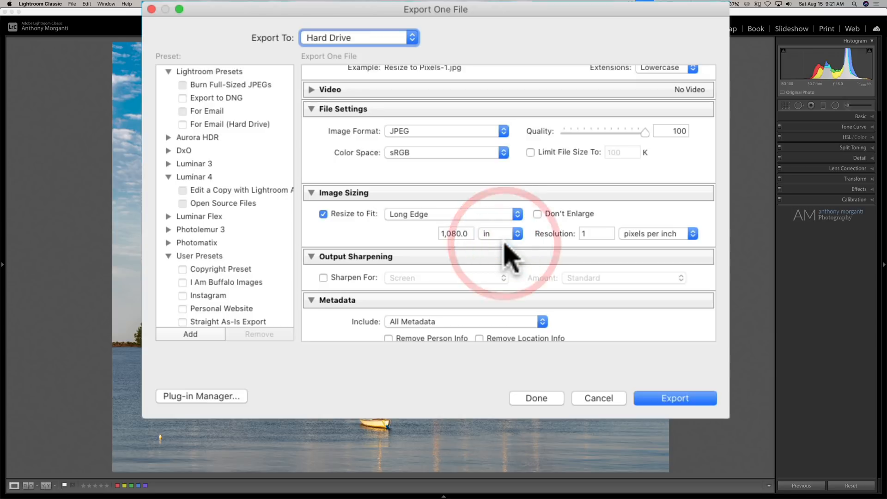
click(449, 214)
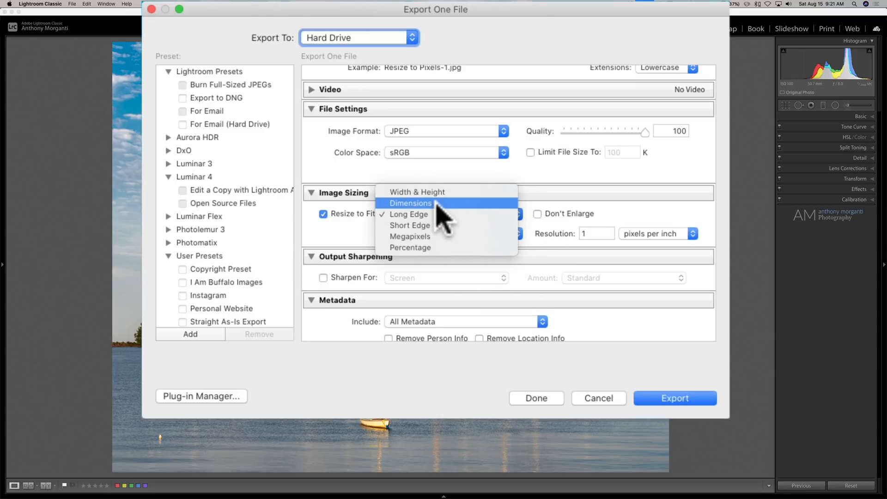
click(410, 203)
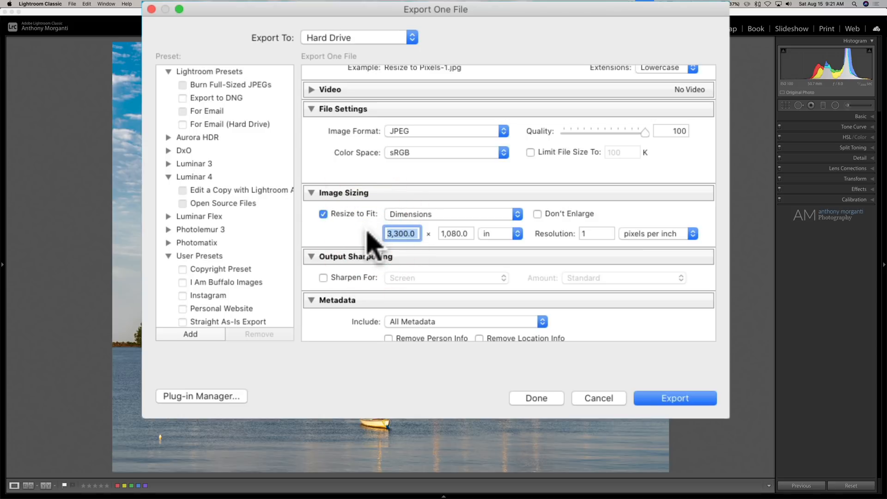
click(456, 233)
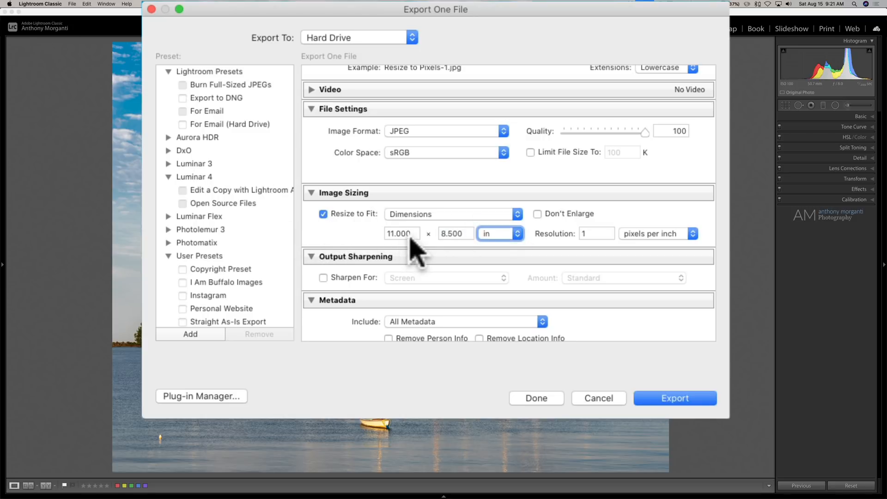
mouse_move(602, 255)
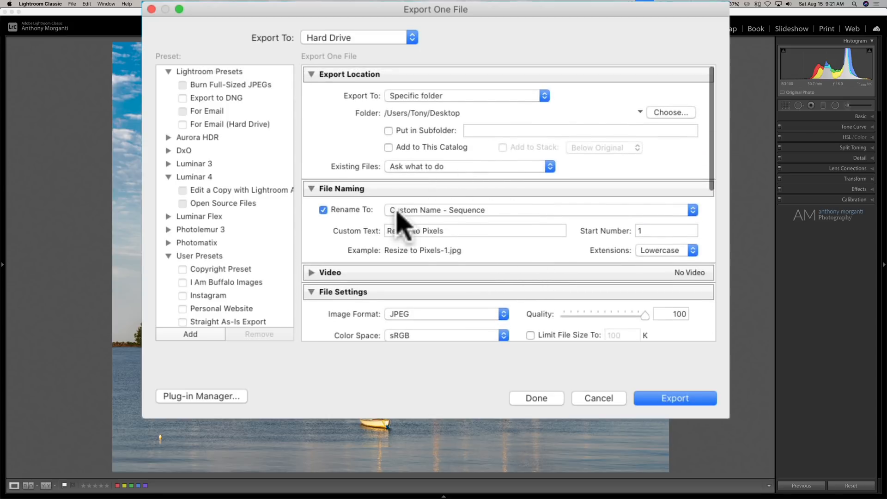
Change the custom file name text to 'Resize to Inches'.
click(475, 230)
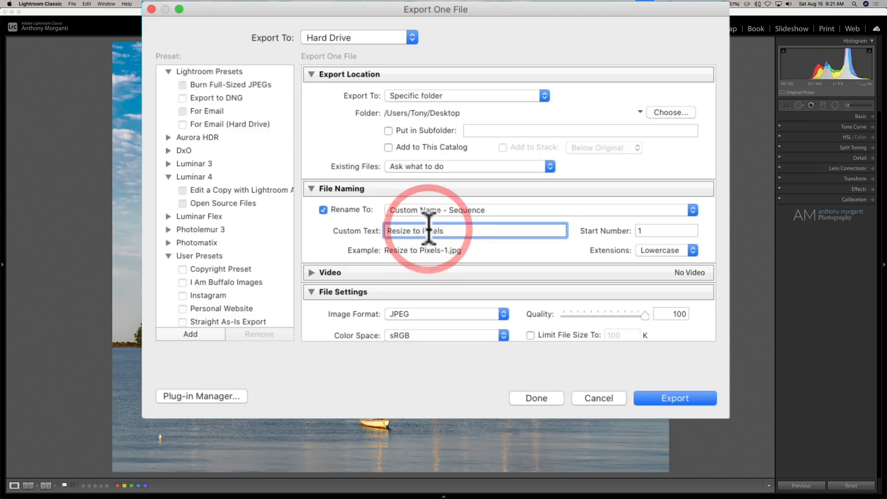
key(backspace)
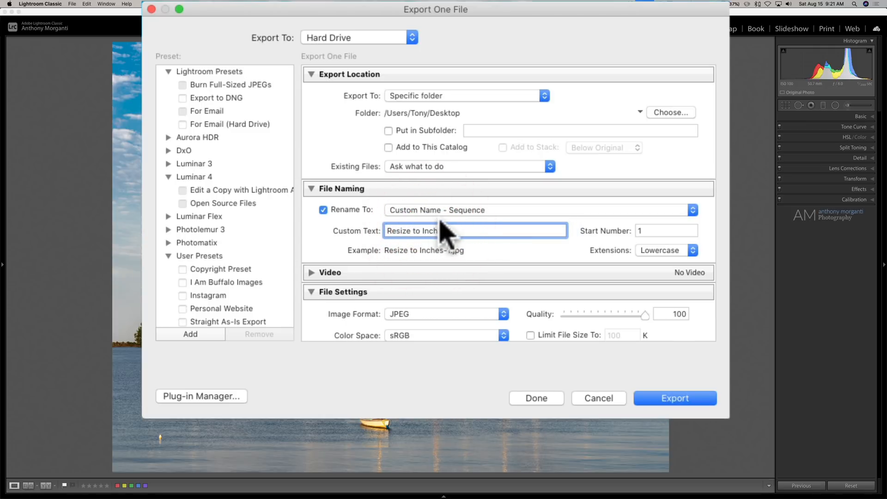
scroll(down, 3)
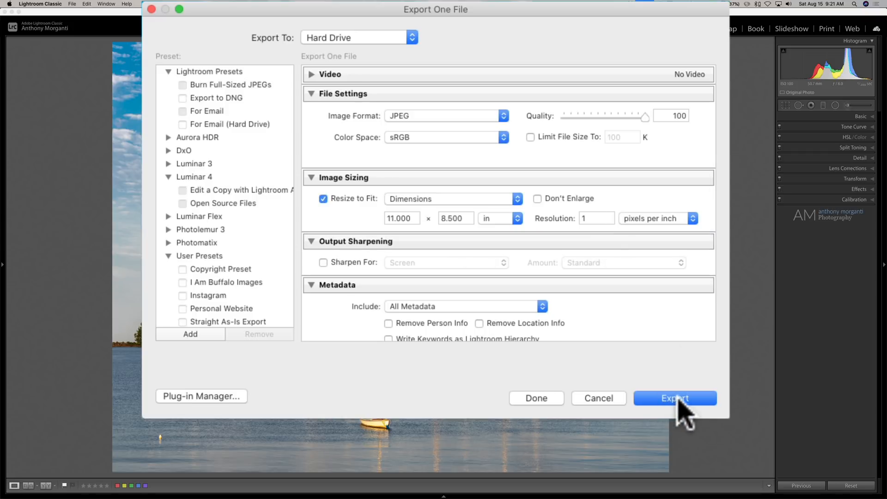
Export Resize to Inches-1.jpg to the desktop and open it in Preview.
click(675, 398)
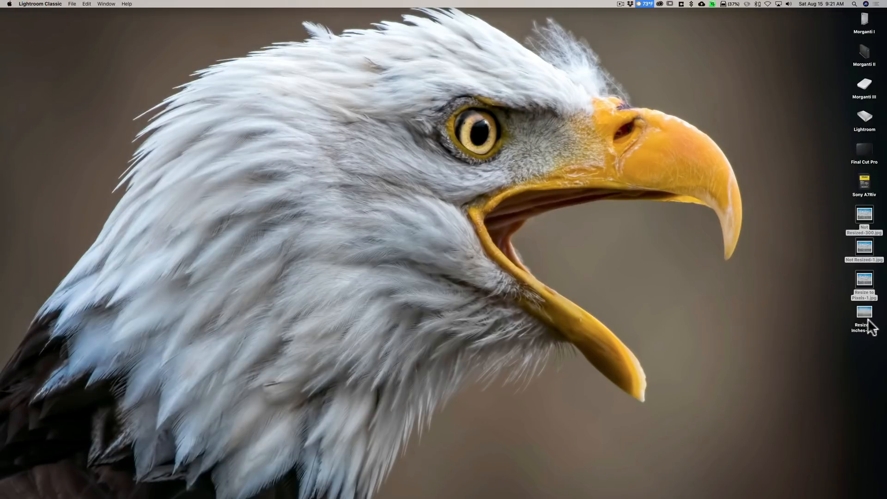
double_click(864, 312)
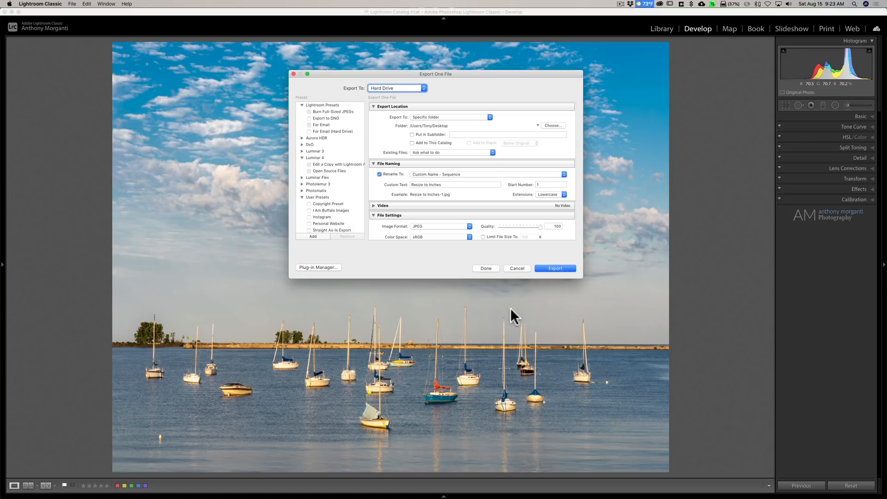
scroll(down, 3)
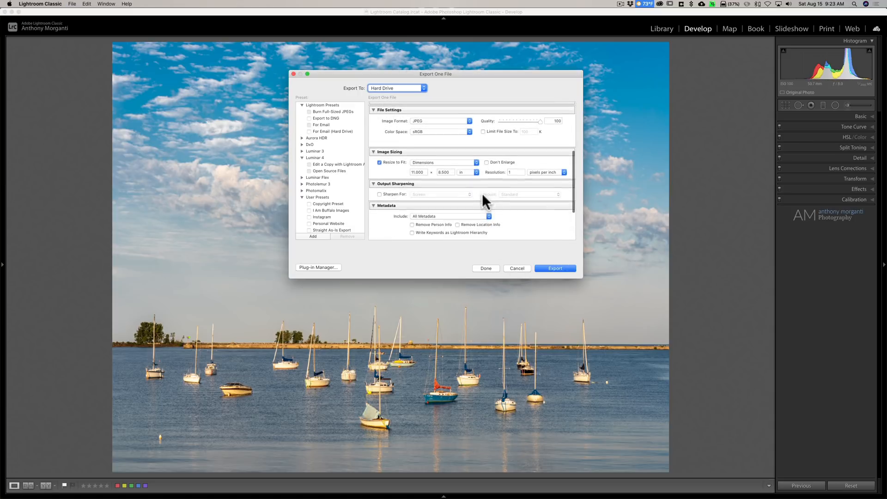
click(468, 205)
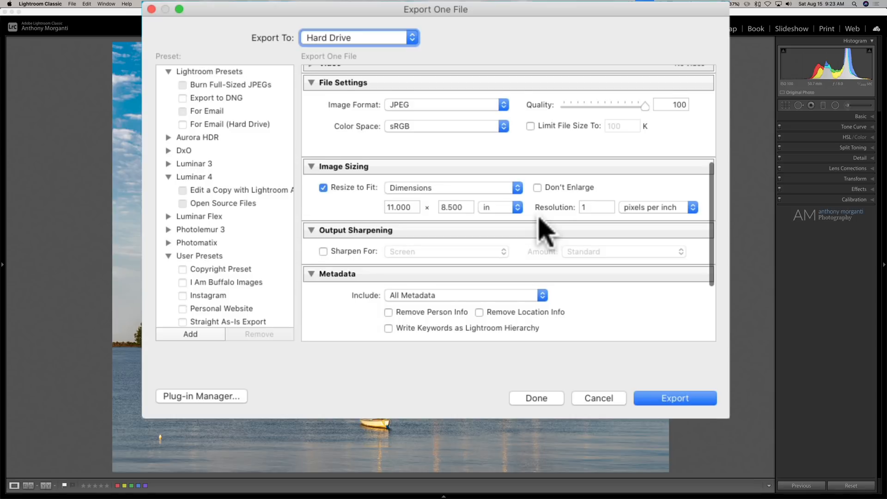
mouse_move(591, 235)
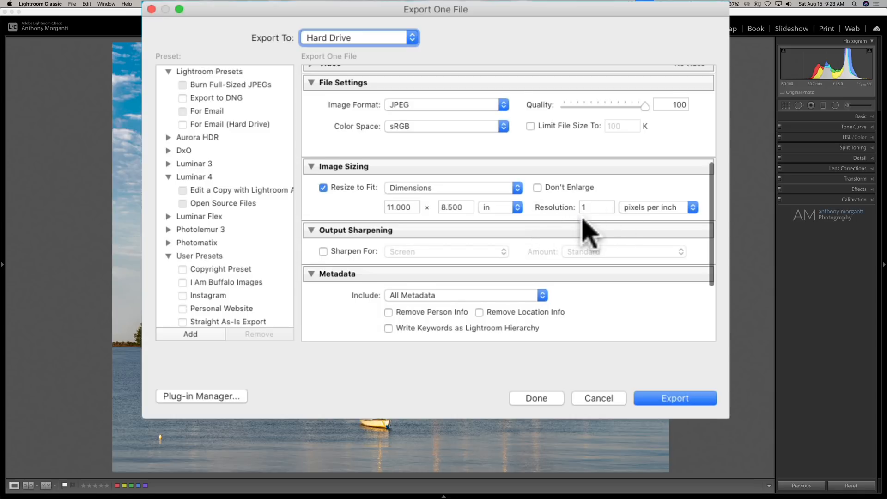